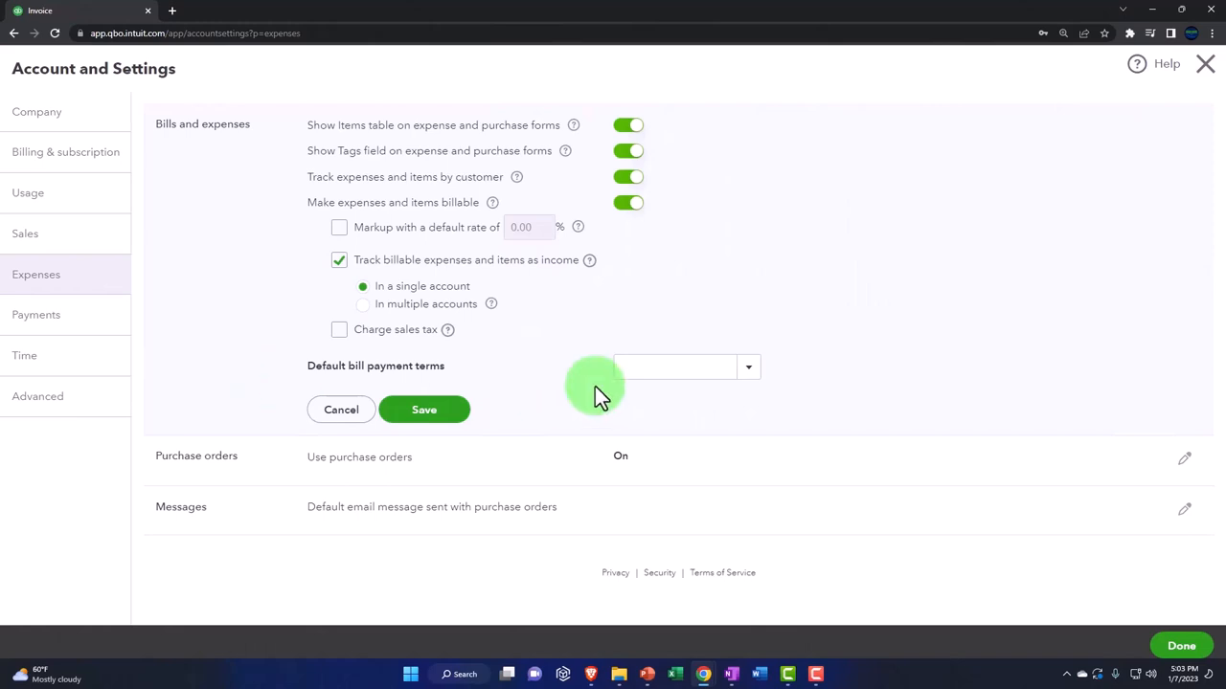
- Reveal the list of default bill payment term options in Expenses settings
left_click(685, 368)
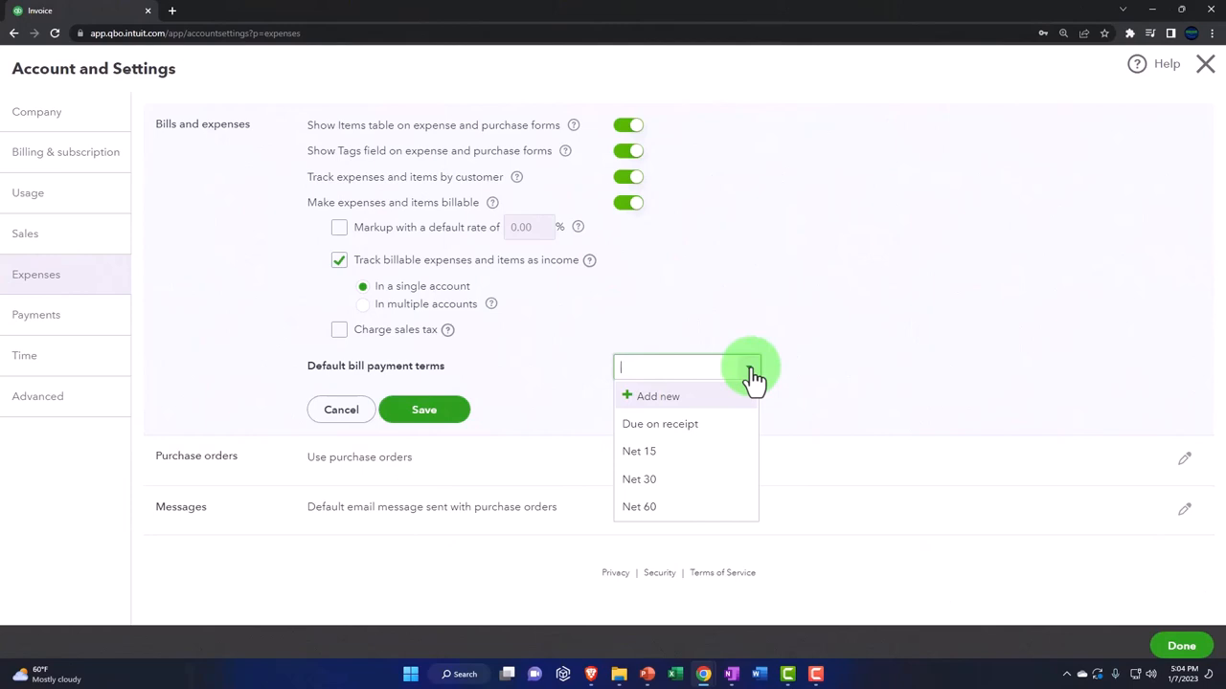
- Choose Net 30 as the default bill payment terms, leaving it unsaved
left_click(747, 367)
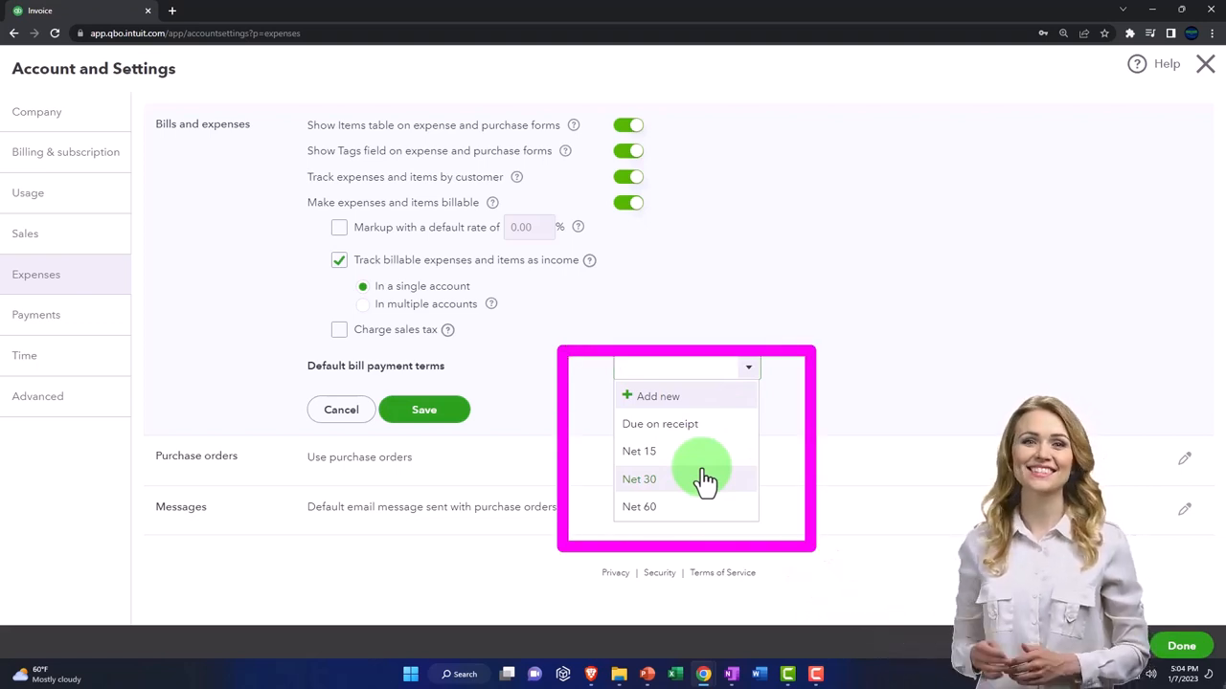
left_click(640, 479)
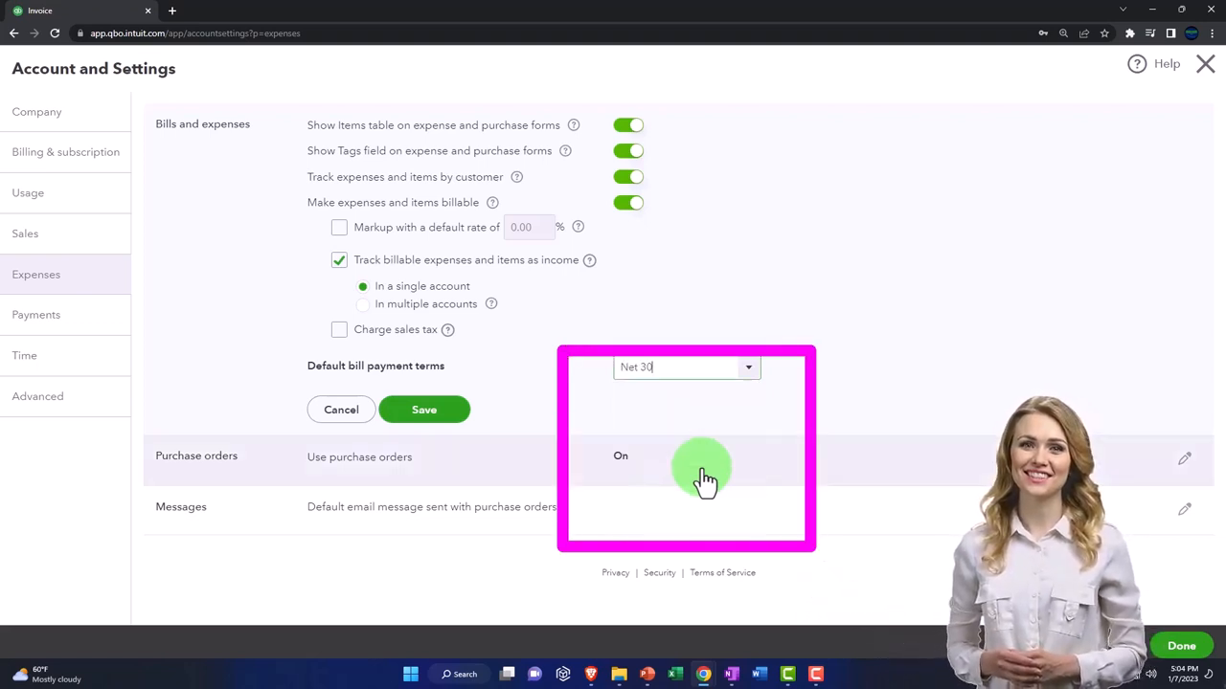